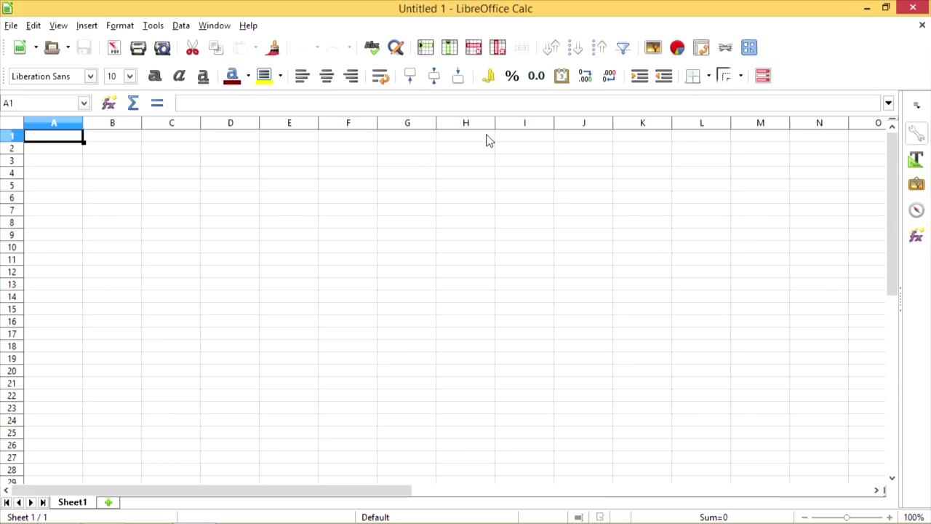
{"action": "mouse_move", "coordinate": [364, 168]}
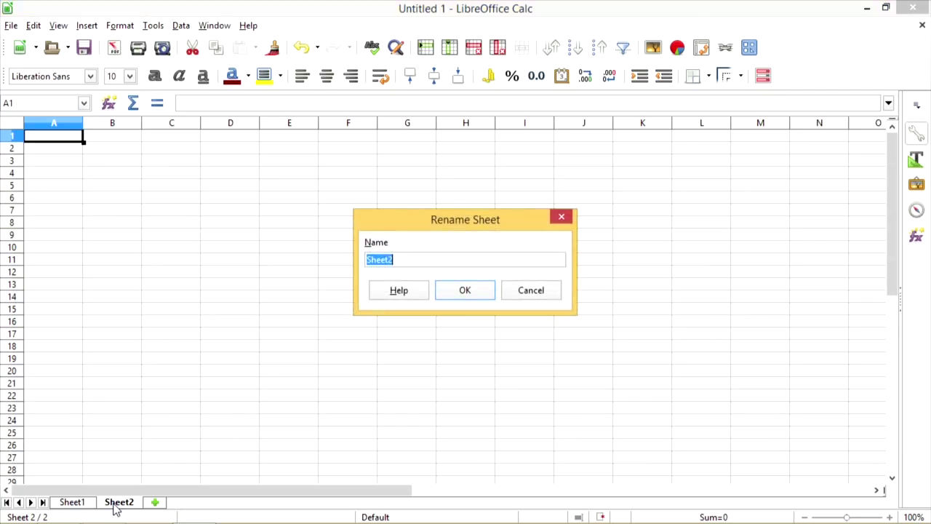
{"action": "mouse_move", "coordinate": [414, 273]}
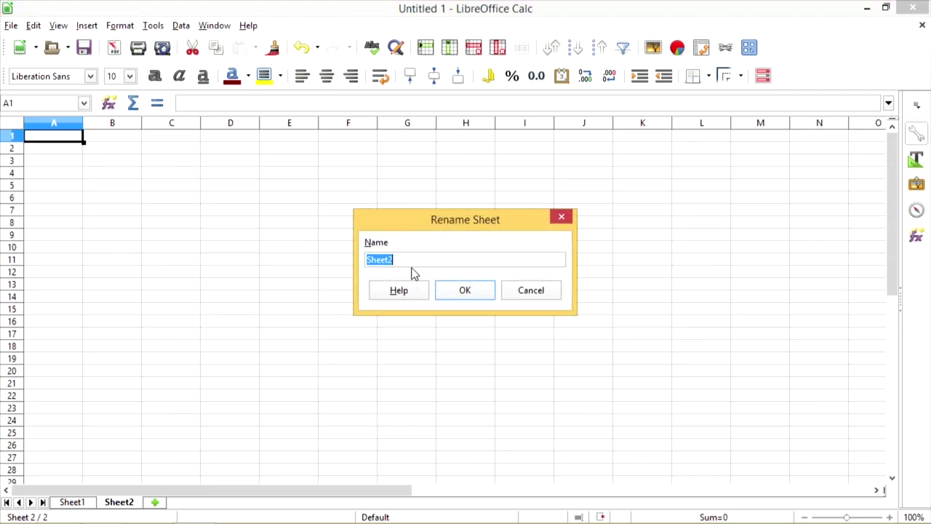
- Confirm 'Values' as the name of the new second sheet
{"action": "left_click", "coordinate": [465, 290]}
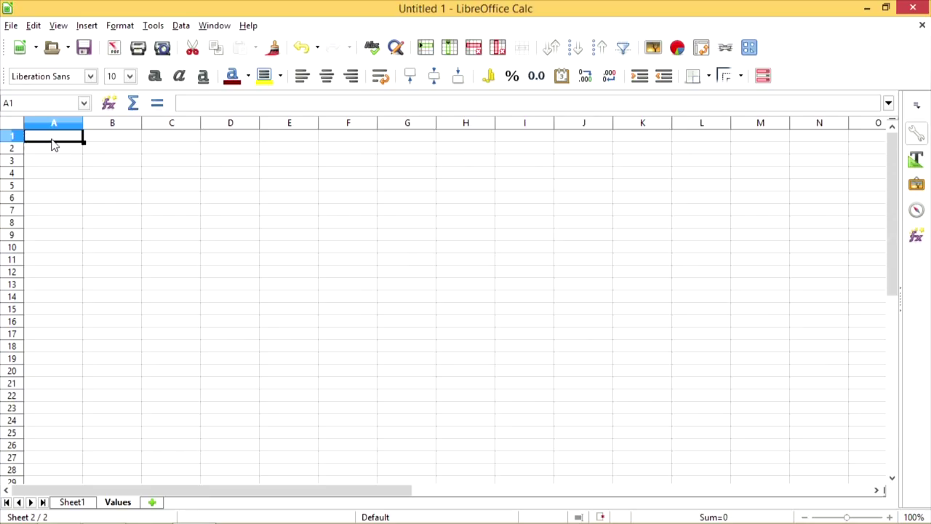
- Enter Option 1–5 in Values column A, then select Sheet1 column A and open Data > Validity
{"action": "type", "text": "0"}
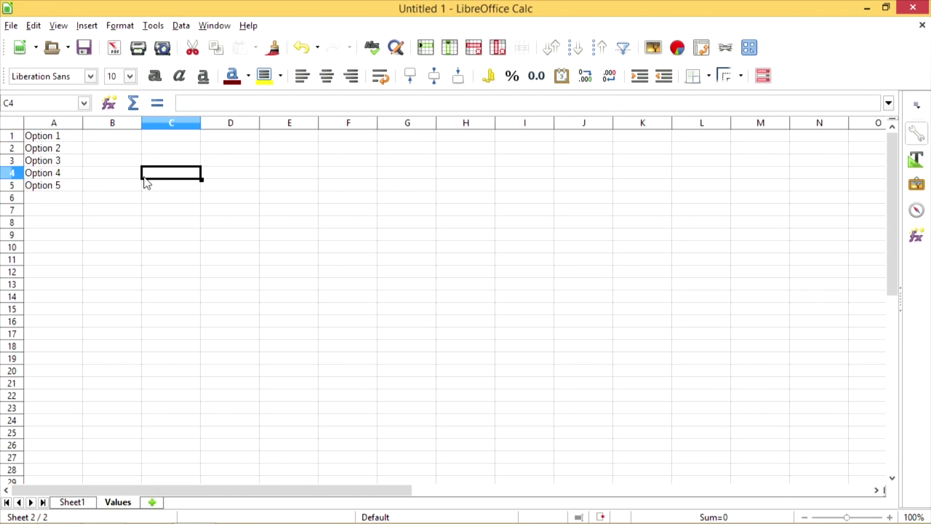
{"action": "mouse_move", "coordinate": [106, 465]}
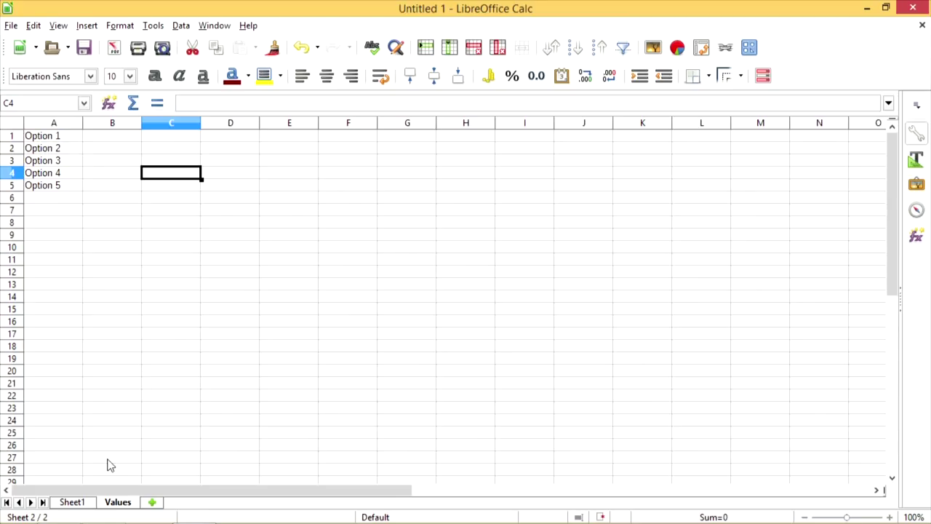
{"action": "left_click", "coordinate": [72, 503]}
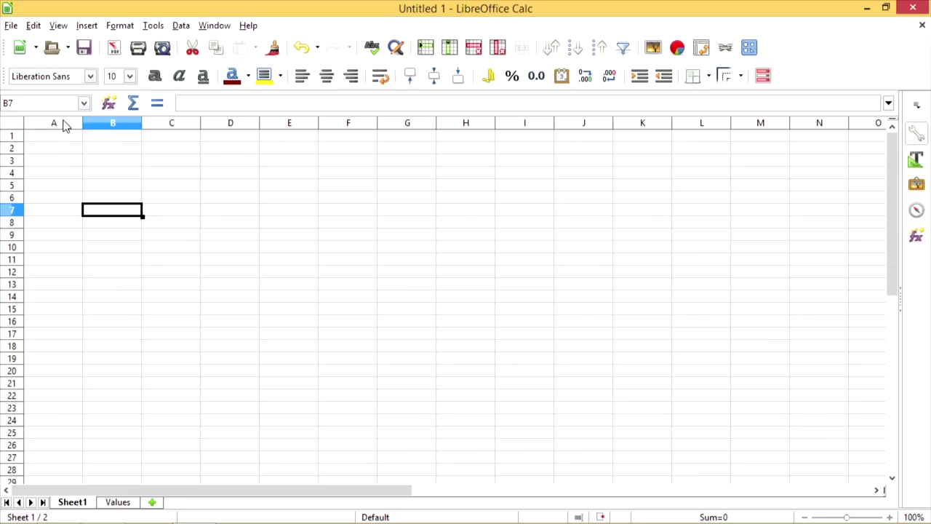
{"action": "left_click", "coordinate": [53, 122]}
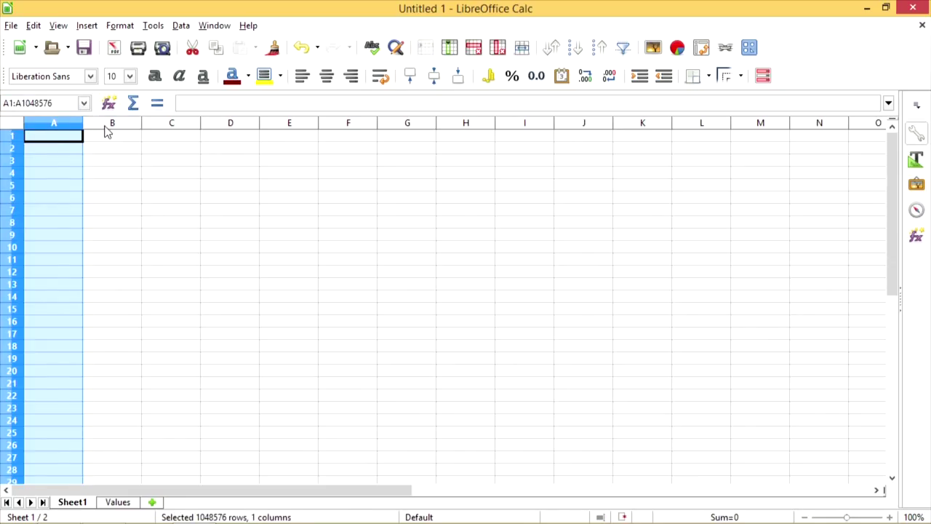
{"action": "left_click", "coordinate": [112, 123]}
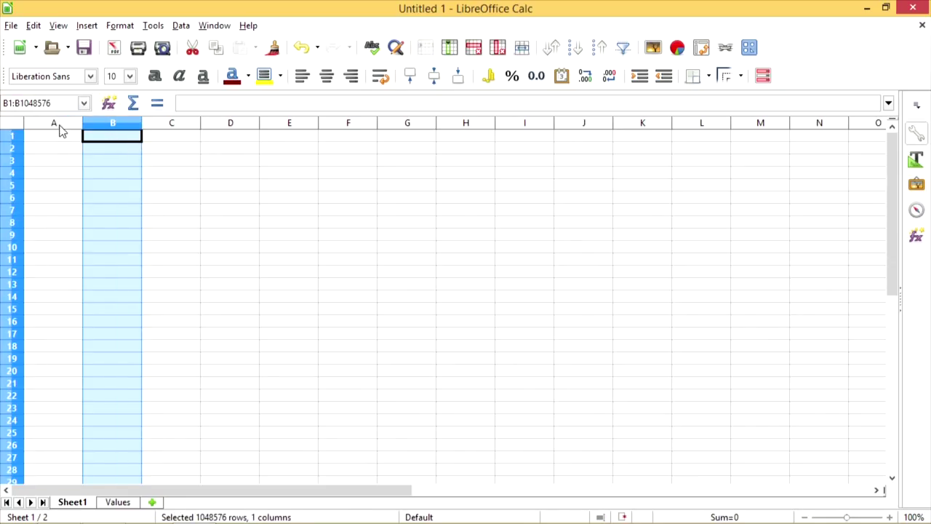
{"action": "left_click", "coordinate": [181, 25]}
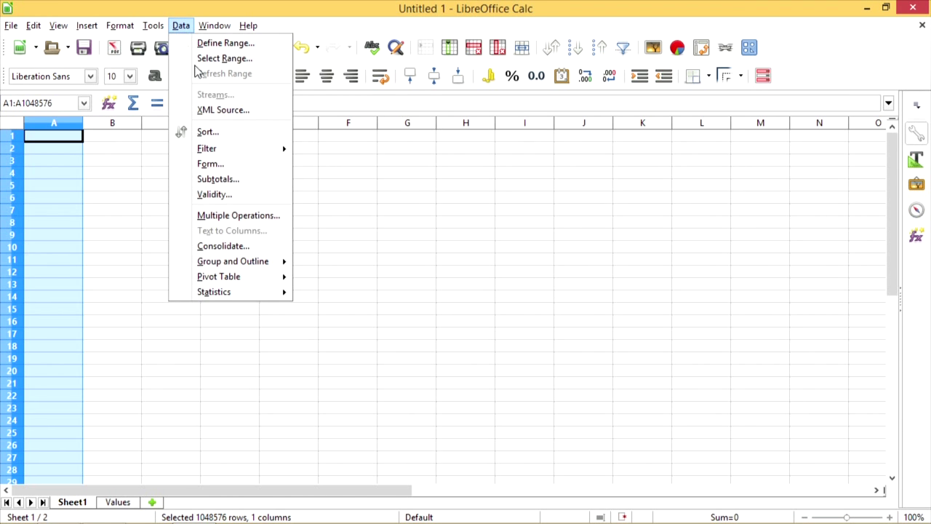
{"action": "left_click", "coordinate": [214, 194]}
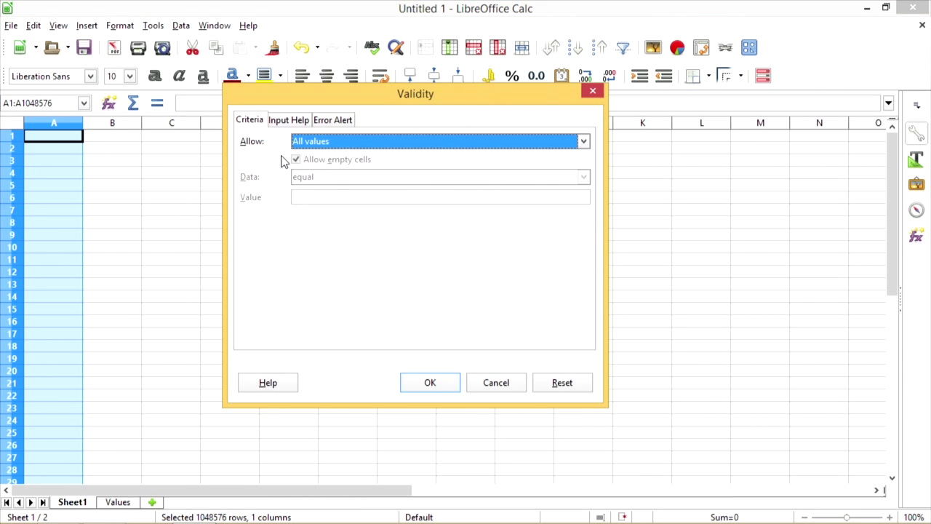
- Set the column A validity to Cell range with source $Values.$A$1:$A$10000
{"action": "left_click", "coordinate": [582, 141]}
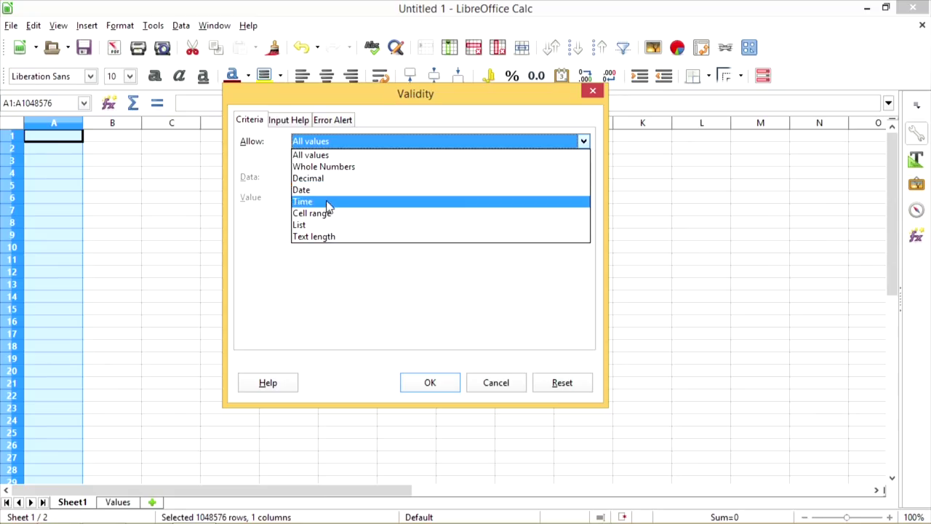
{"action": "left_click", "coordinate": [312, 213]}
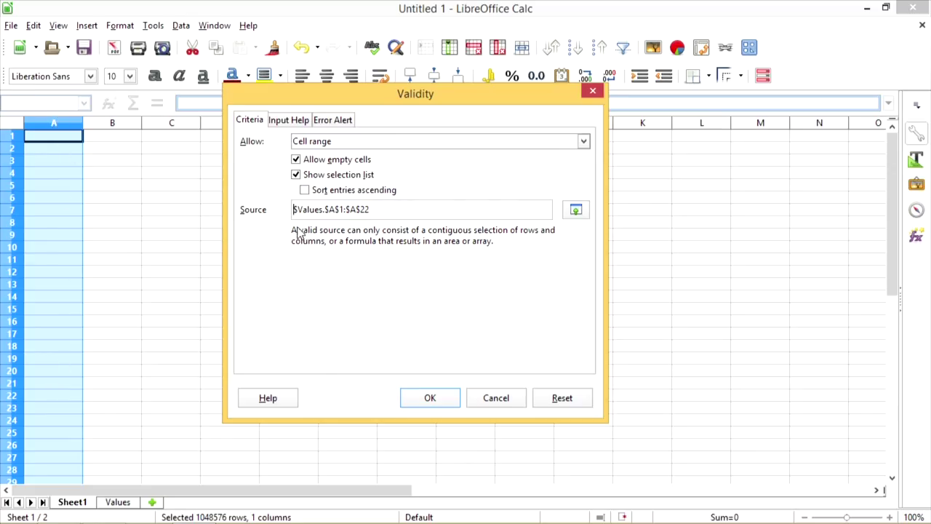
{"action": "double_click", "coordinate": [366, 209]}
{"action": "type", "text": "10000"}
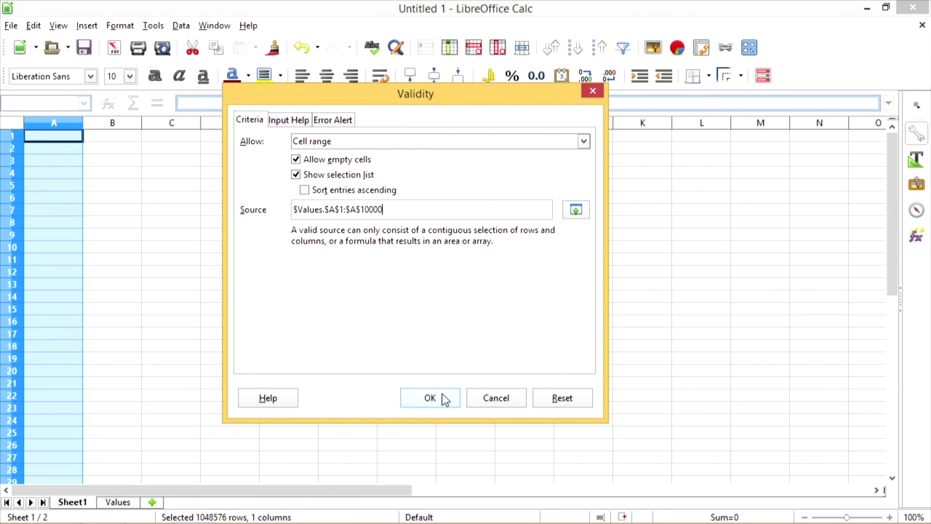
{"action": "left_click", "coordinate": [430, 397]}
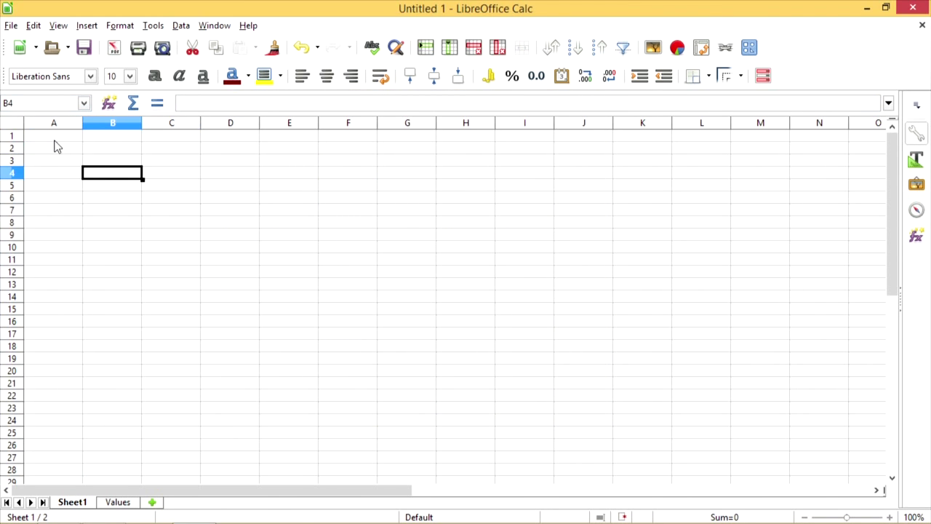
- Add Option 6 and Option 7 to the list on the Values sheet
{"action": "left_click", "coordinate": [54, 148]}
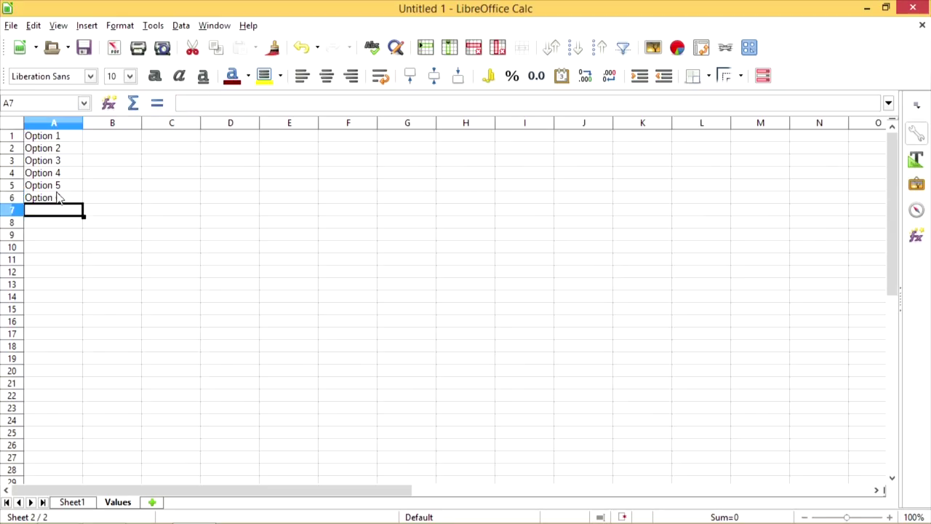
{"action": "type", "text": "Option 7"}
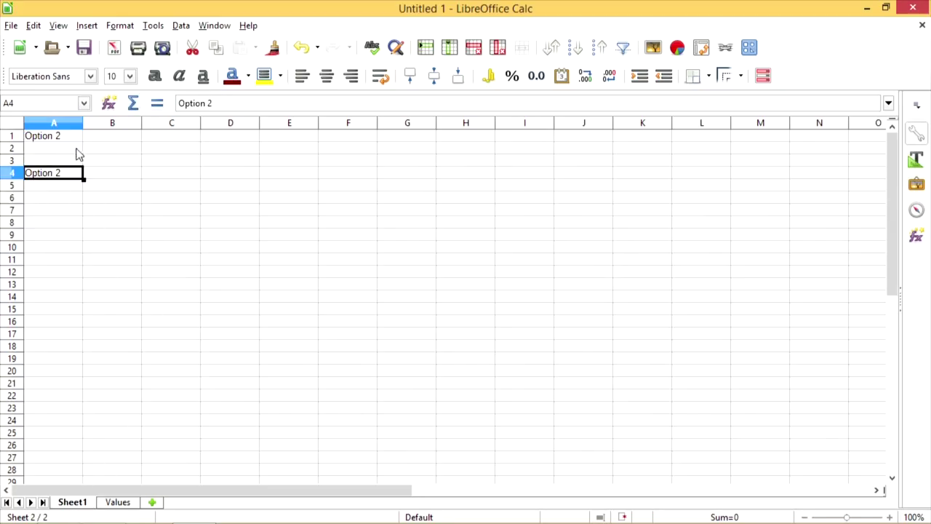
- Open cell A2's drop-down on Sheet1 to show Option 1 through Option 7
{"action": "left_click", "coordinate": [88, 148]}
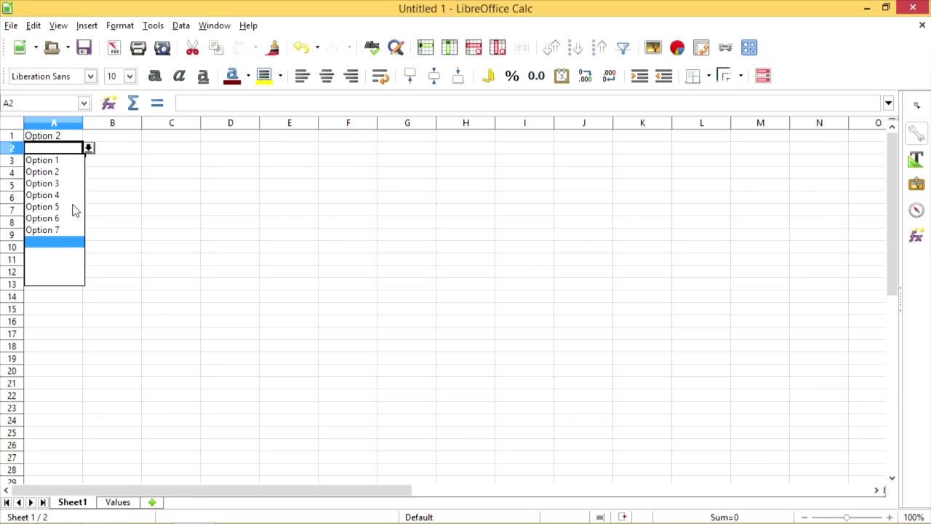
{"action": "mouse_move", "coordinate": [62, 237]}
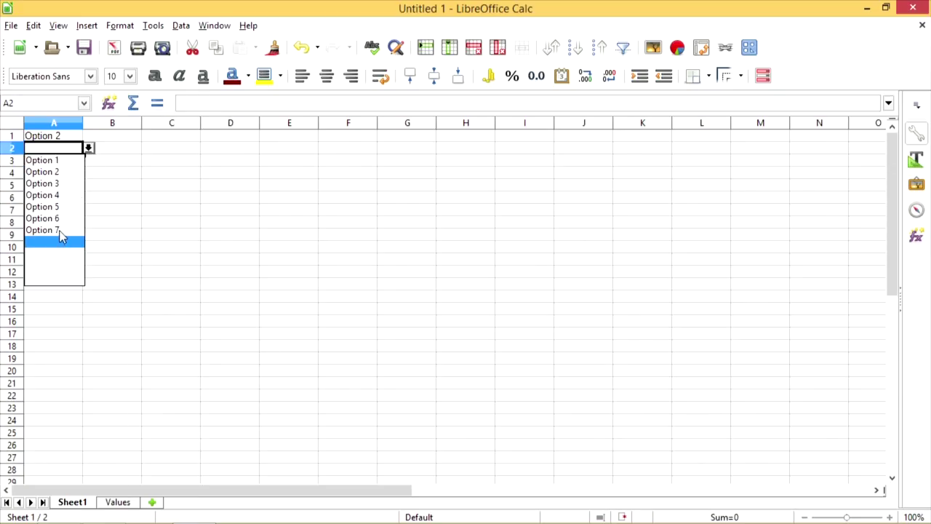